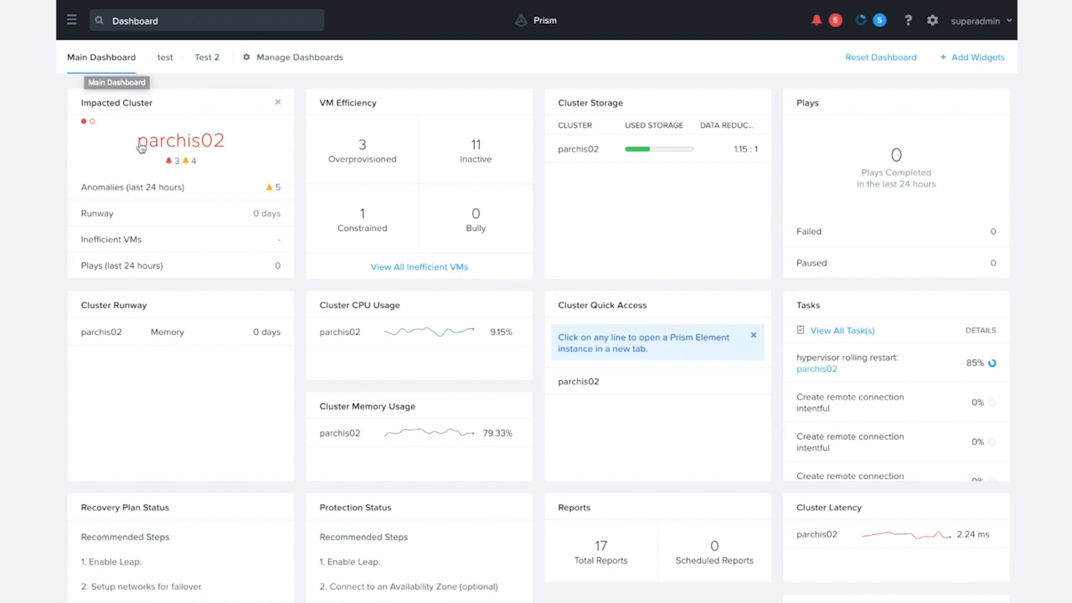
mouse_move(266, 147)
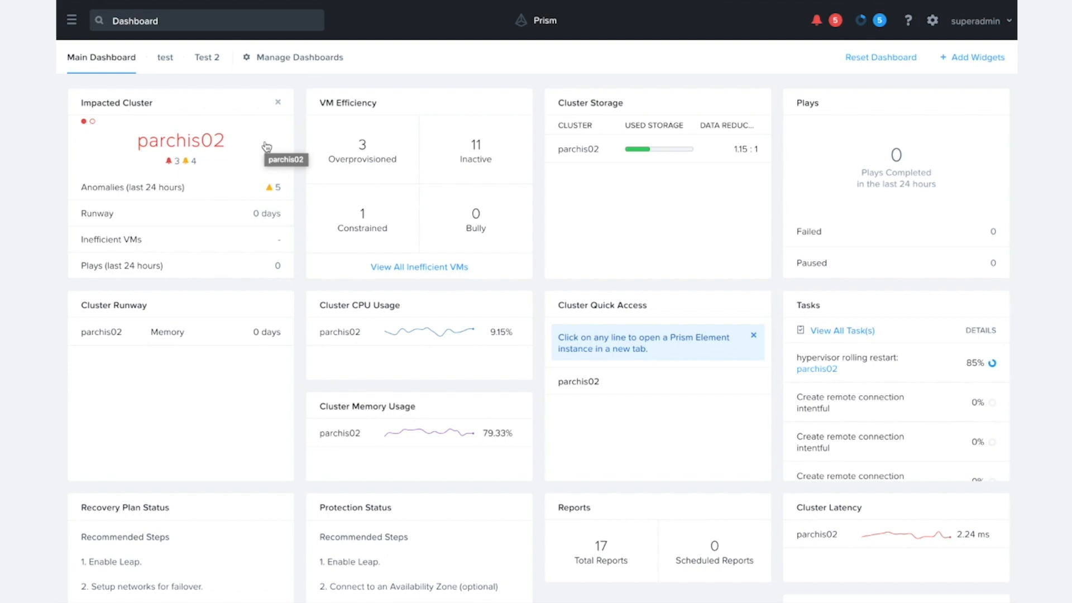
mouse_move(267, 213)
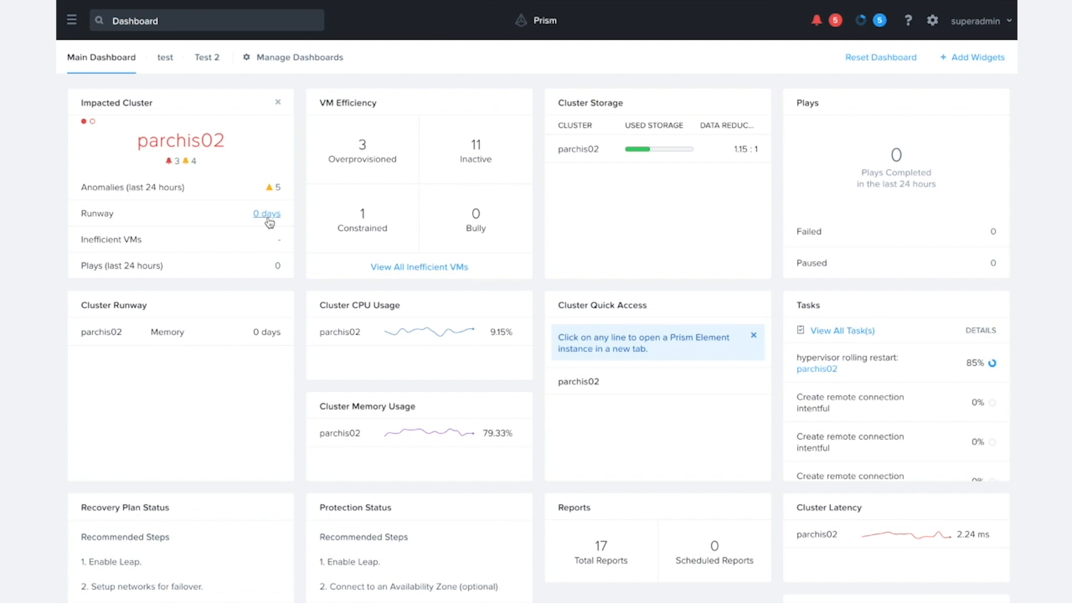
mouse_move(213, 148)
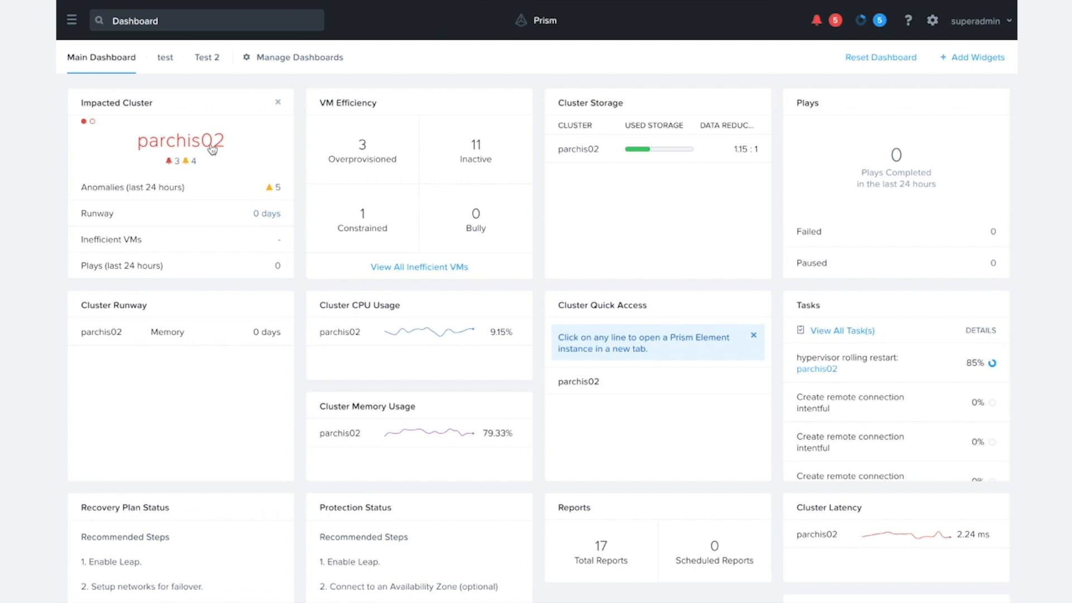
Step: Open cluster parchis02 and scroll its properties: 0 days runway, 17 VMs, 3 hosts
click(180, 142)
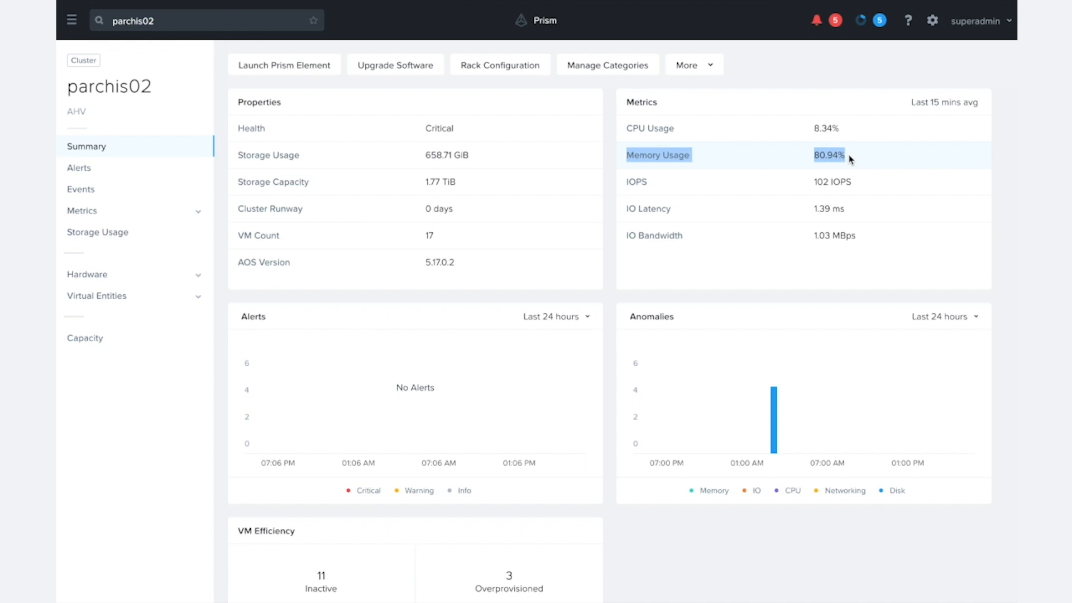
mouse_move(597, 235)
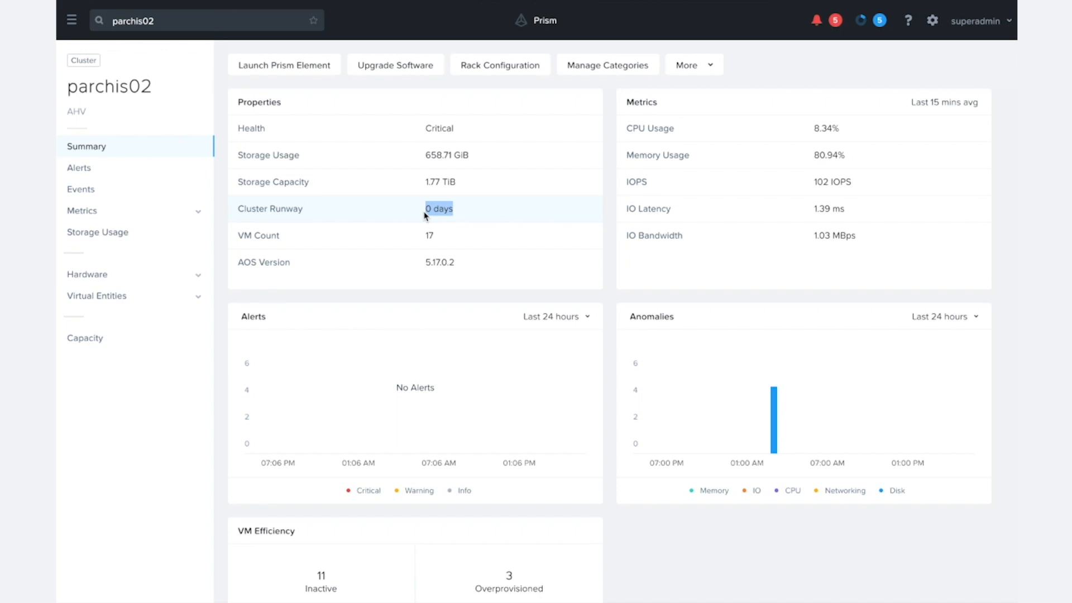
scroll(down, 3)
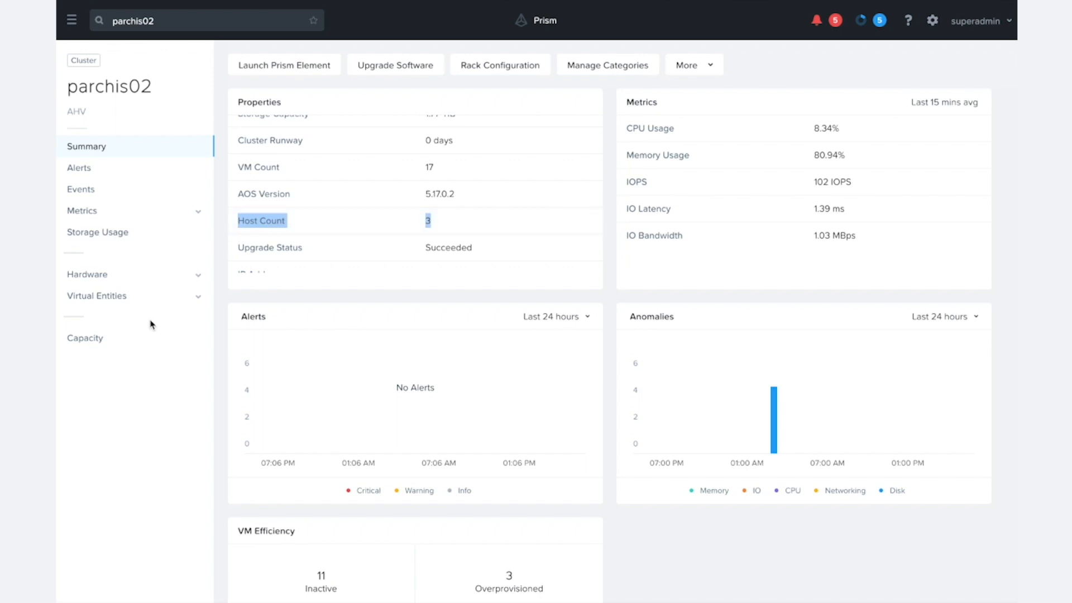
mouse_move(84, 337)
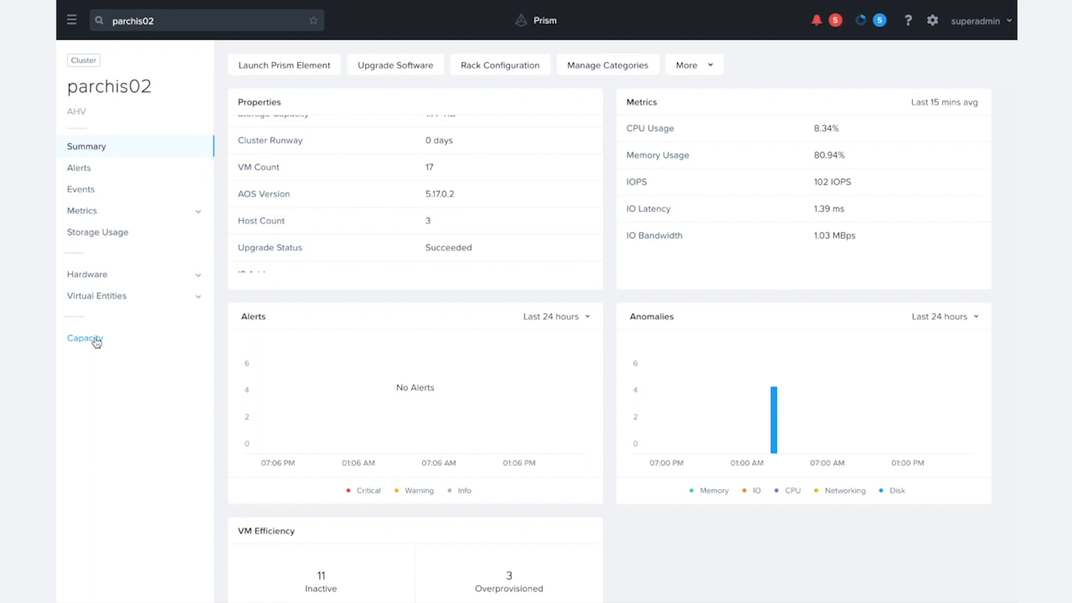
Step: Show parchis02's Capacity runway page with 0 days memory runway and per-VM memory usage
click(84, 338)
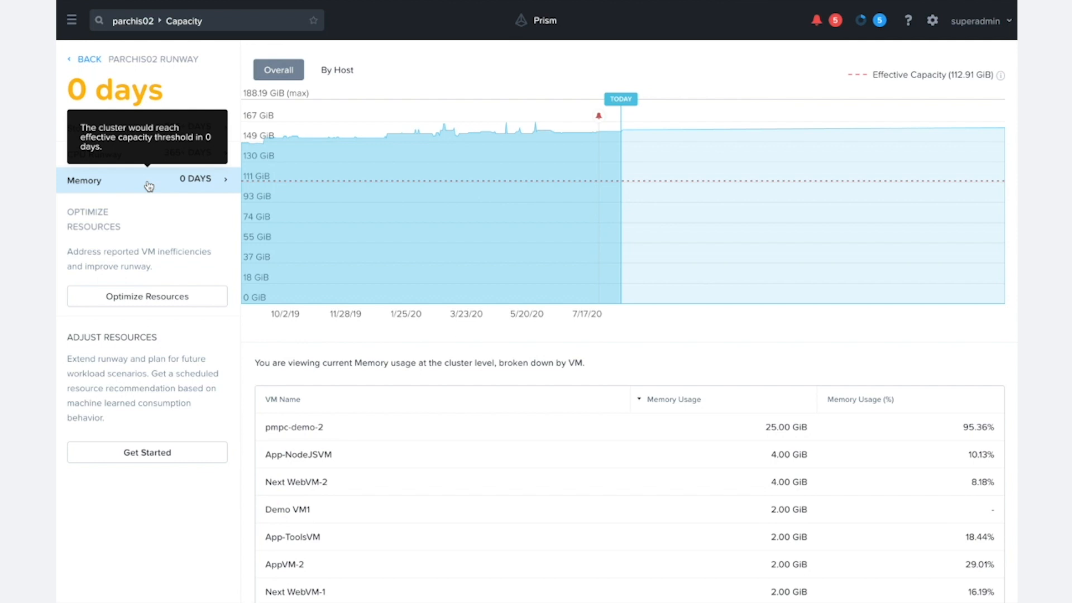
mouse_move(383, 147)
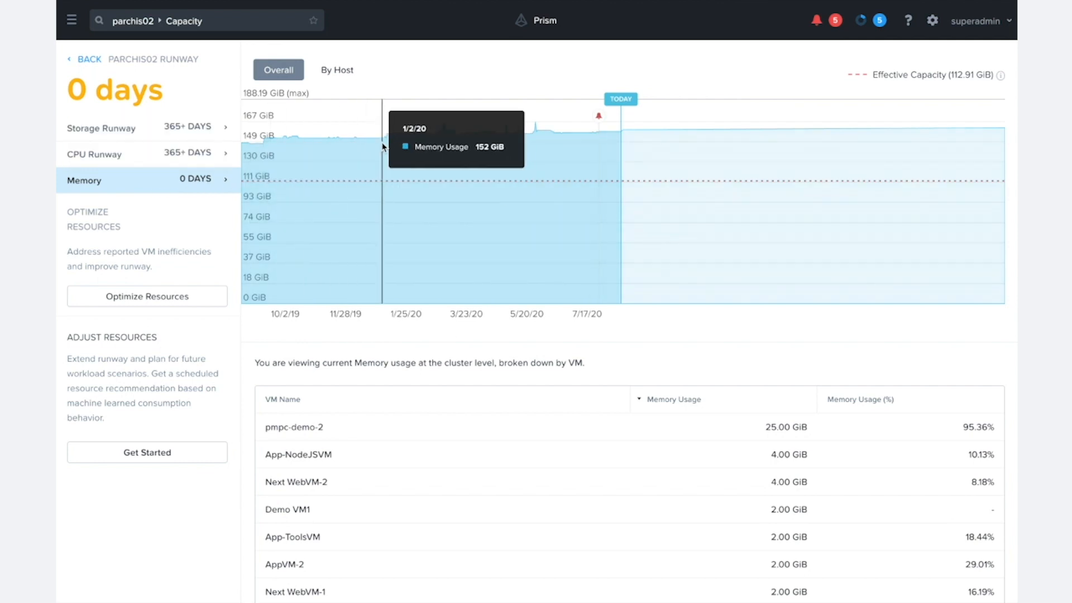
mouse_move(354, 140)
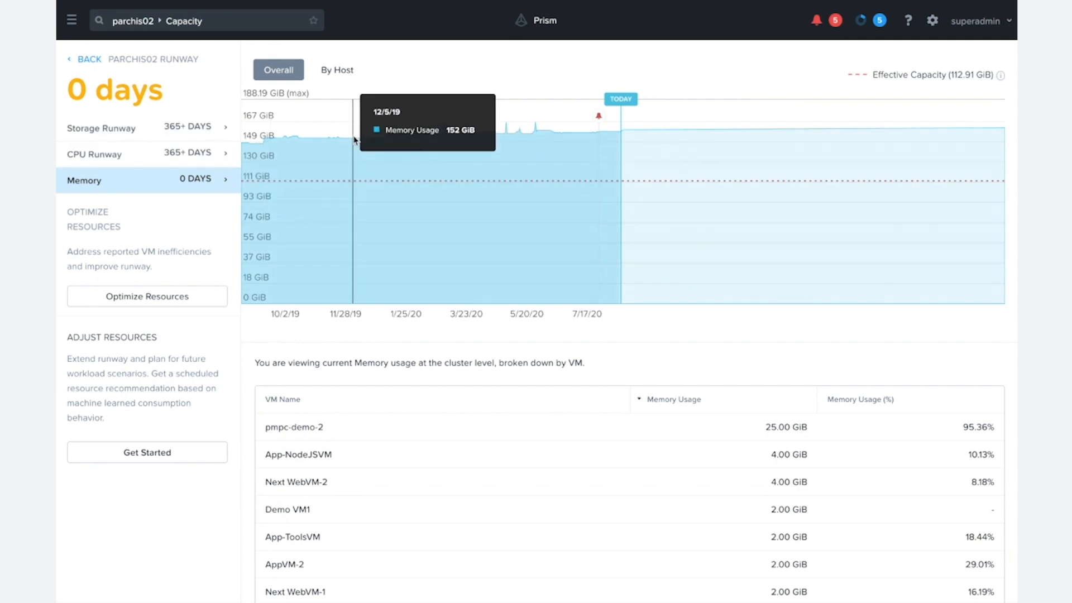
mouse_move(392, 104)
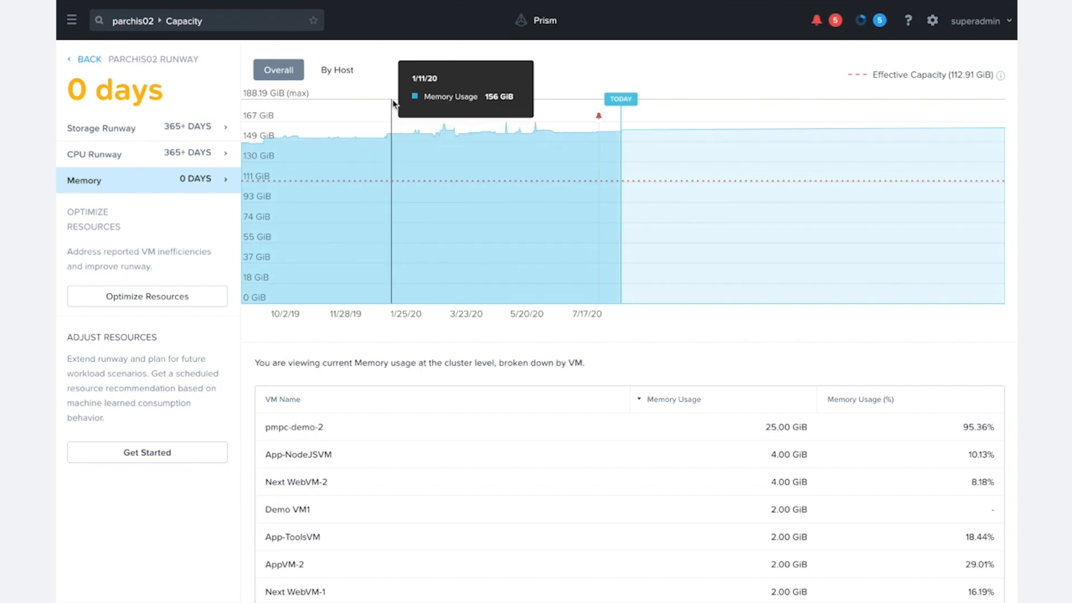
mouse_move(402, 134)
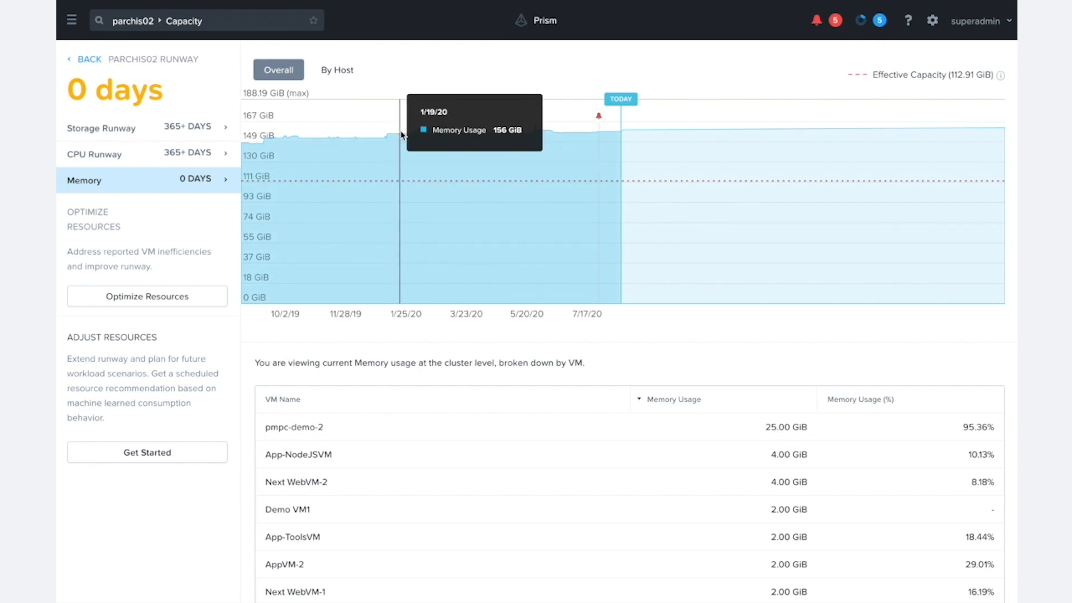
mouse_move(610, 134)
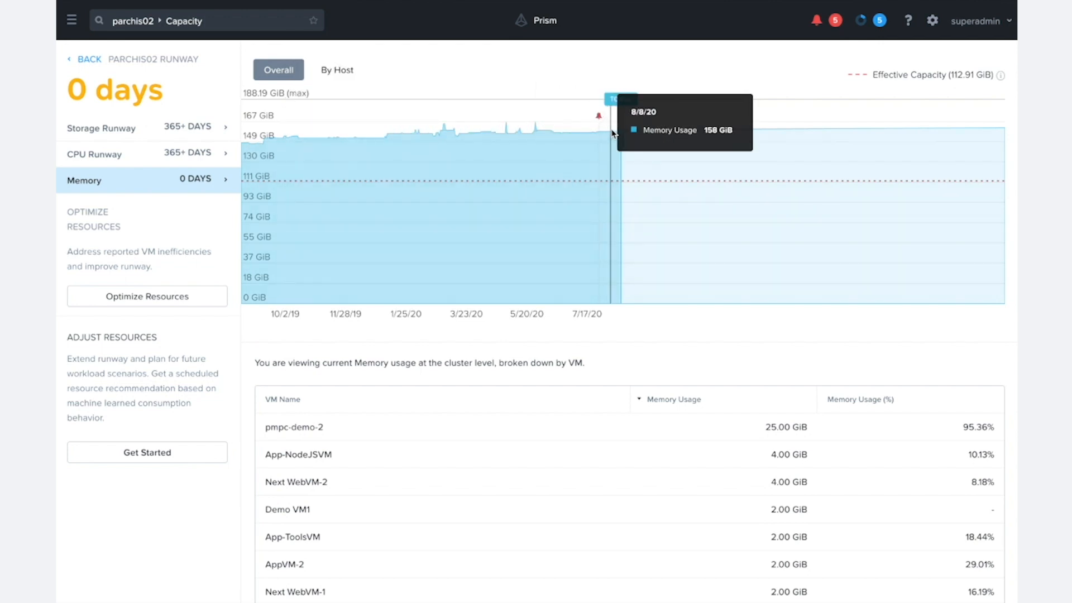
mouse_move(615, 131)
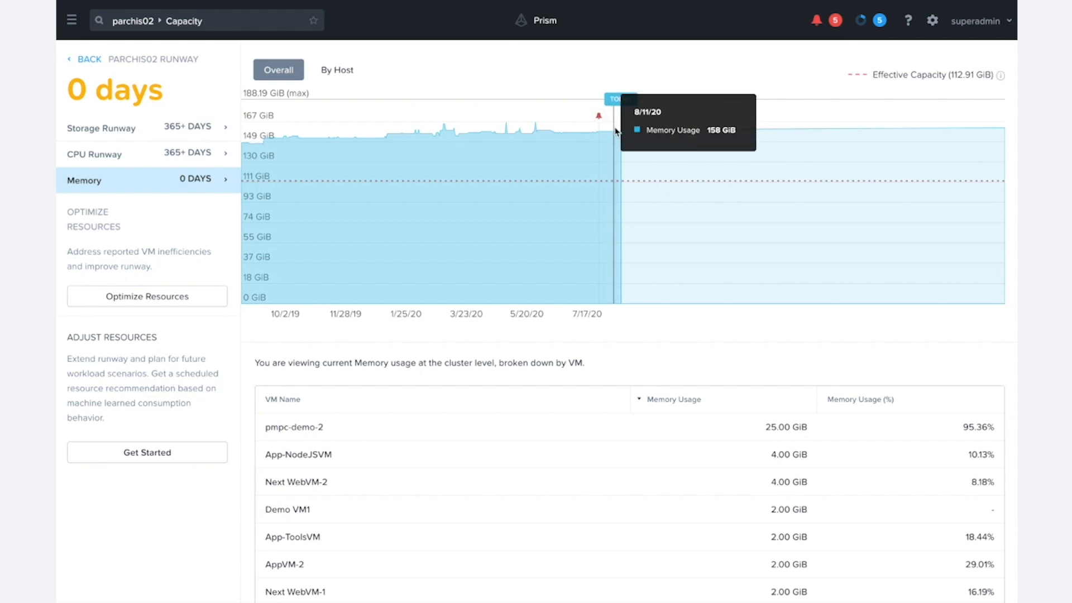
mouse_move(621, 135)
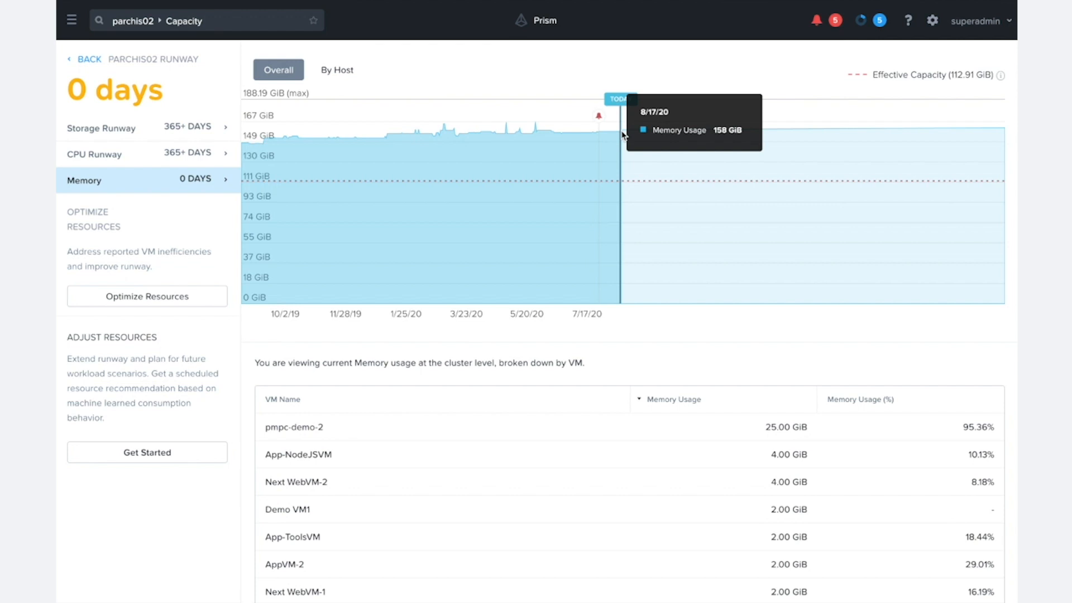
mouse_move(622, 145)
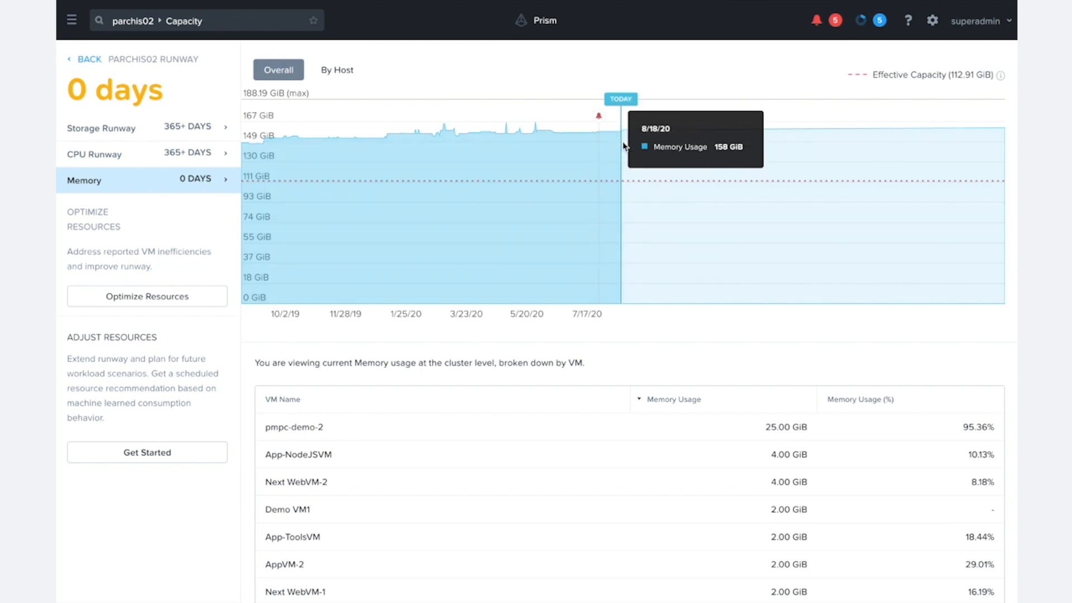
mouse_move(623, 187)
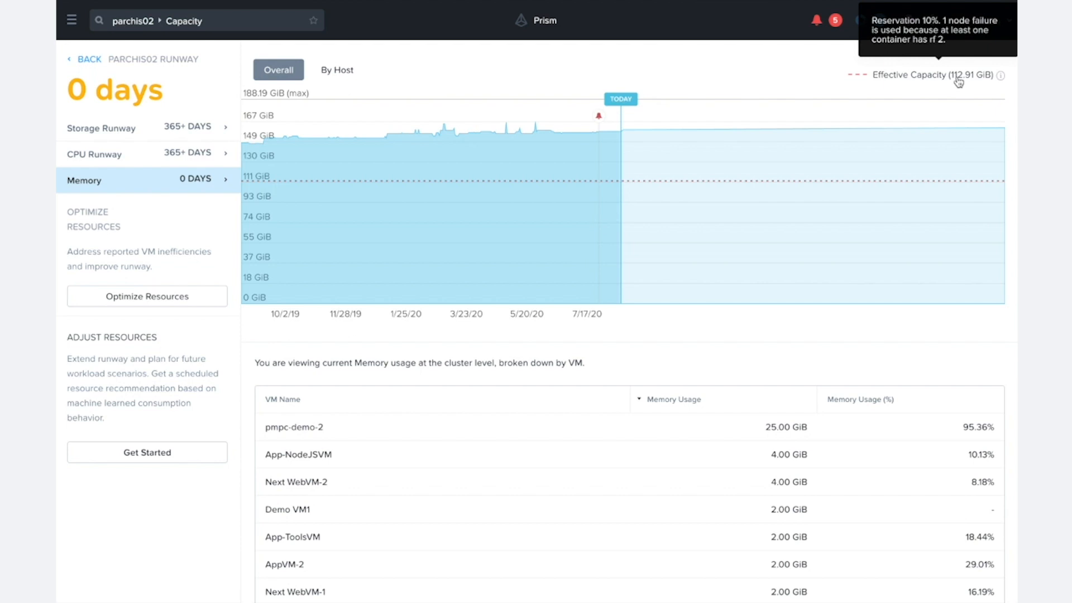
mouse_move(921, 131)
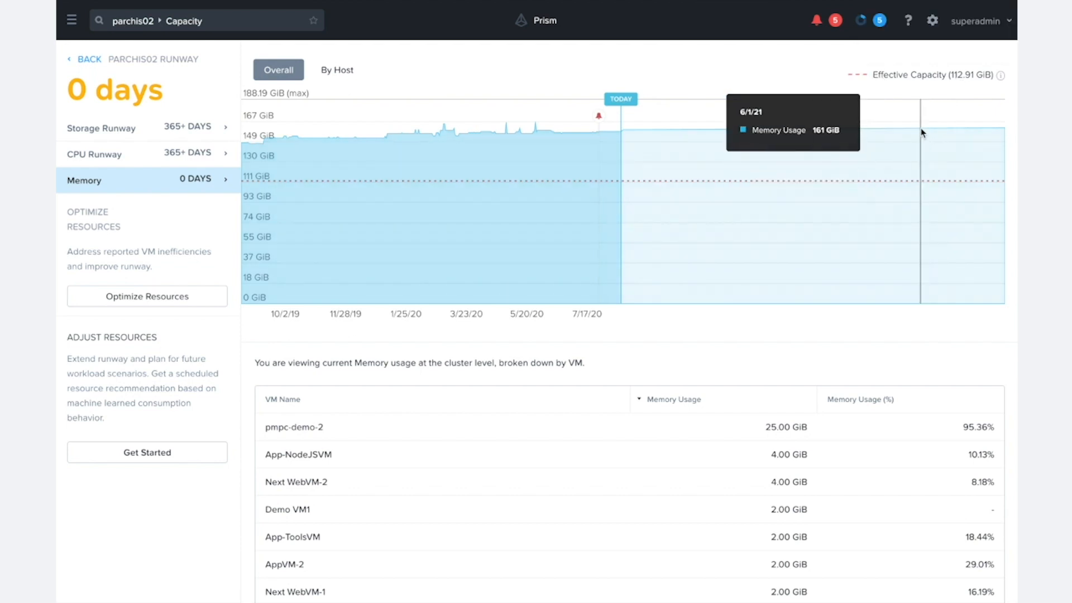
mouse_move(922, 133)
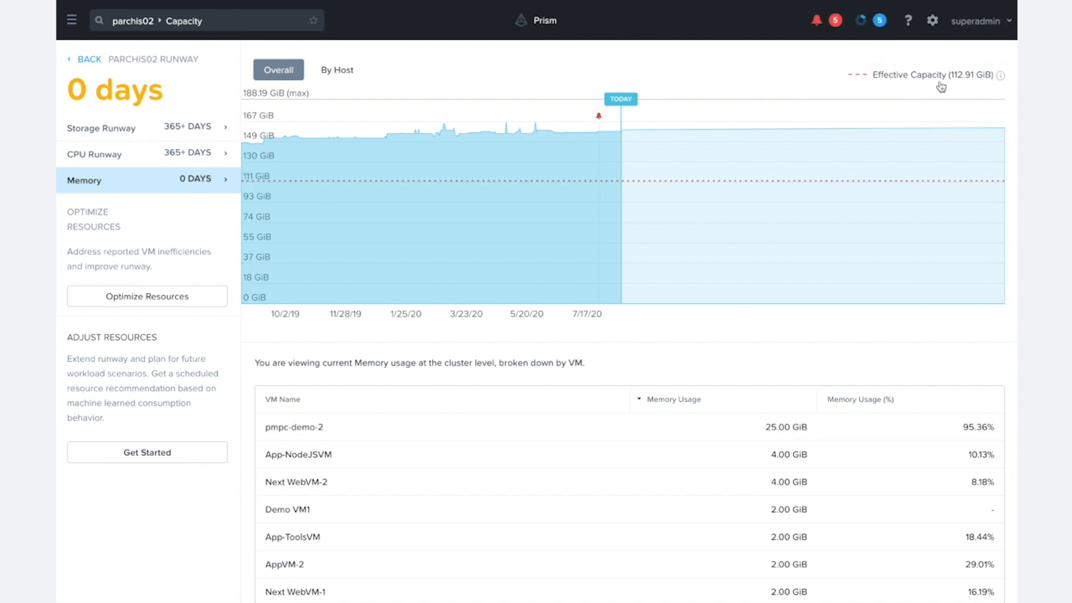
mouse_move(946, 39)
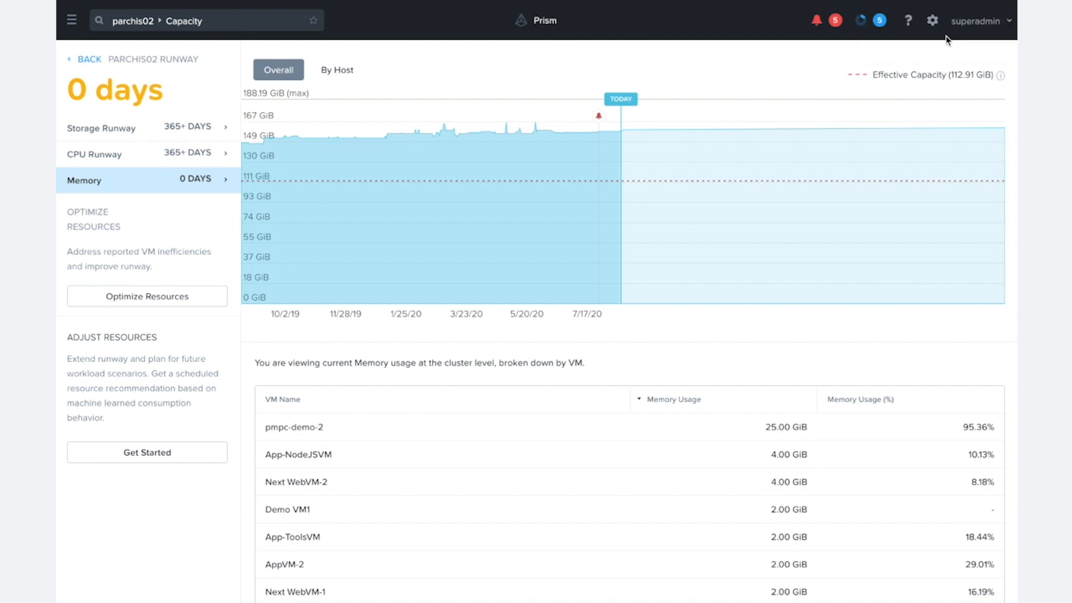
Step: Open Capacity Configurations settings and highlight the Reserve Capacity For Failure heading
click(932, 20)
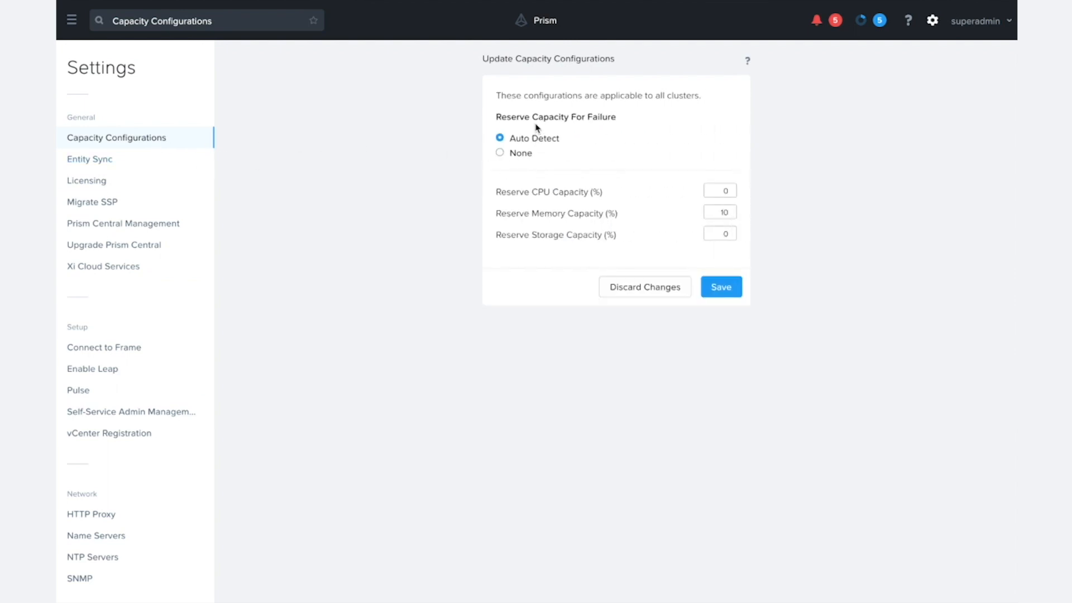
double_click(555, 116)
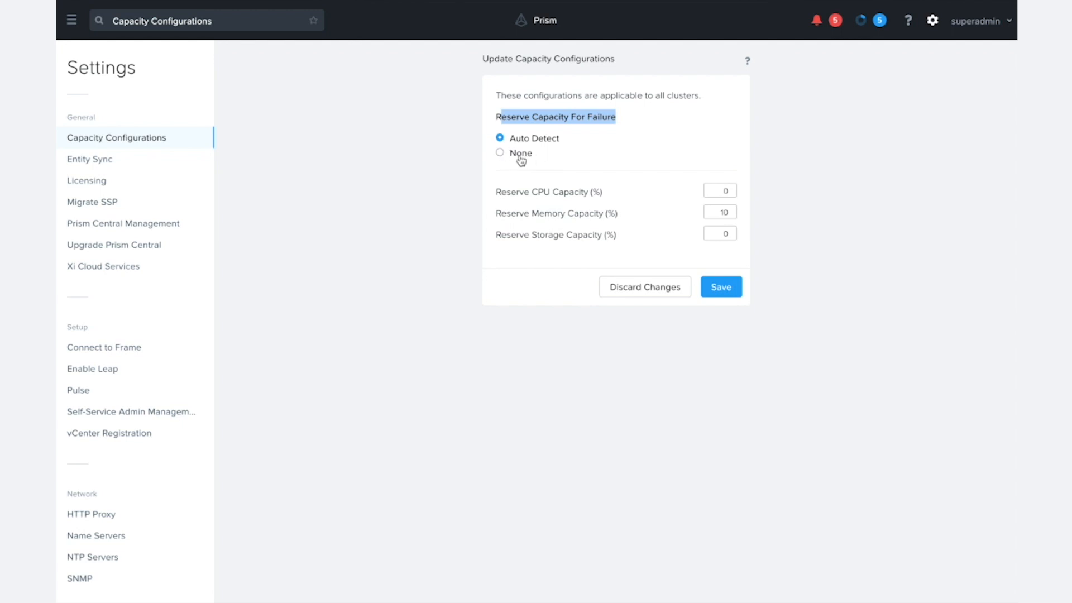
mouse_move(542, 143)
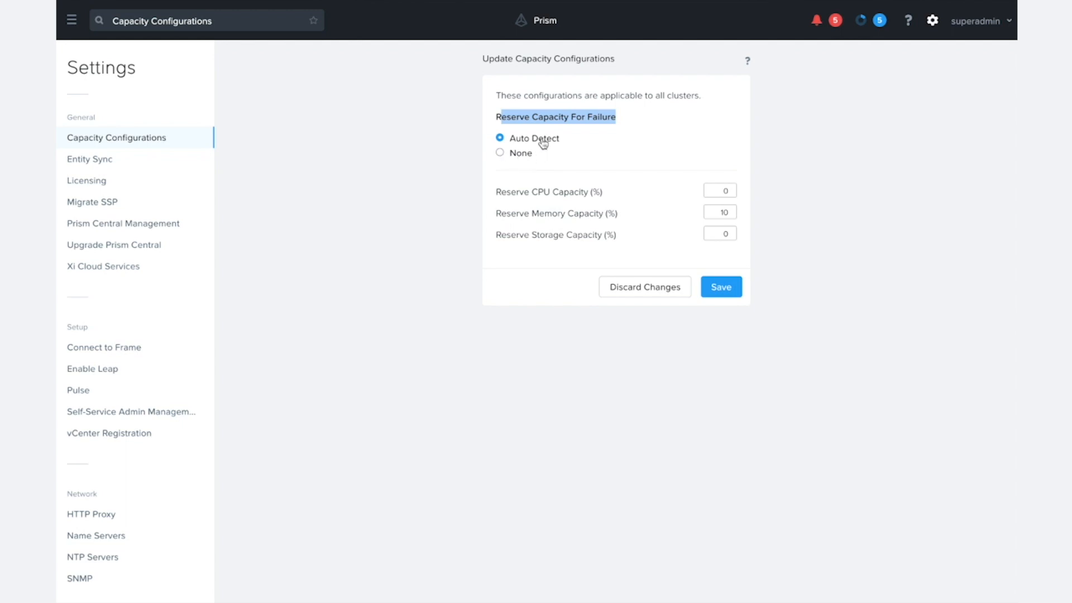
mouse_move(552, 214)
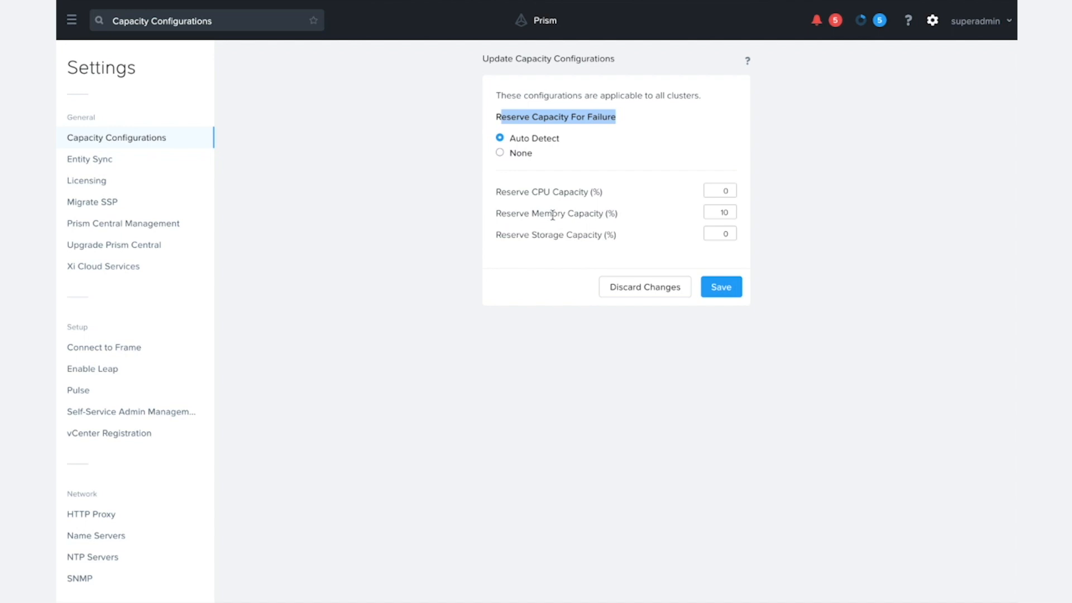
mouse_move(547, 191)
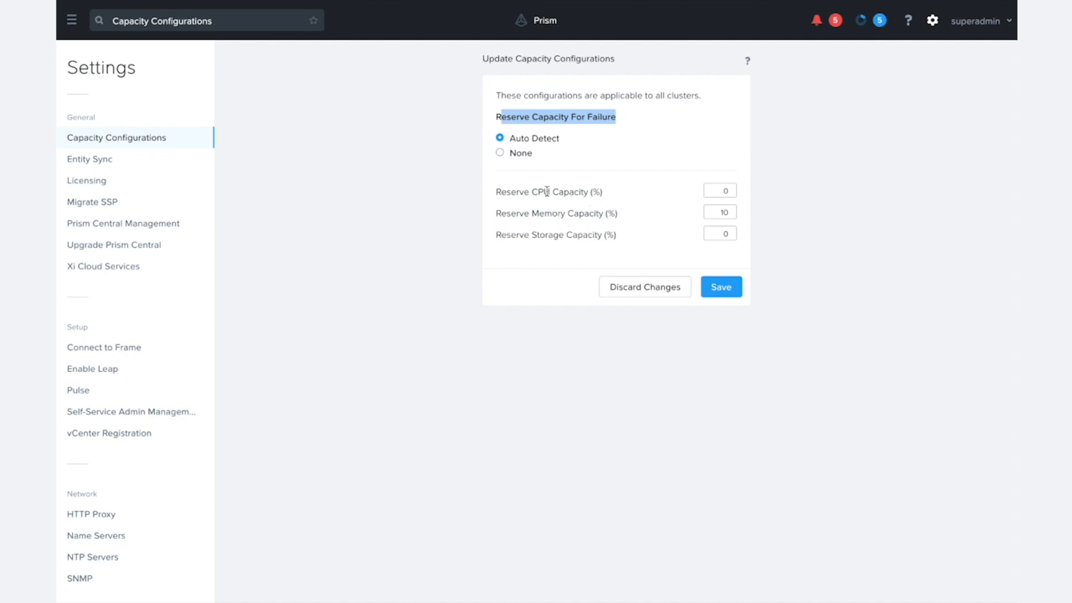